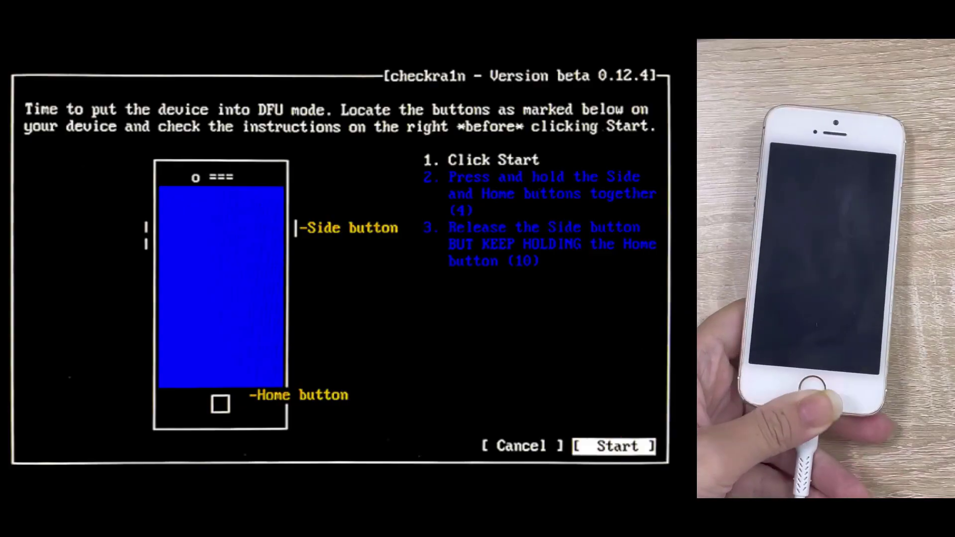
Step: Start checkra1n's guided process for putting the iPhone into DFU mode
left_click(616, 445)
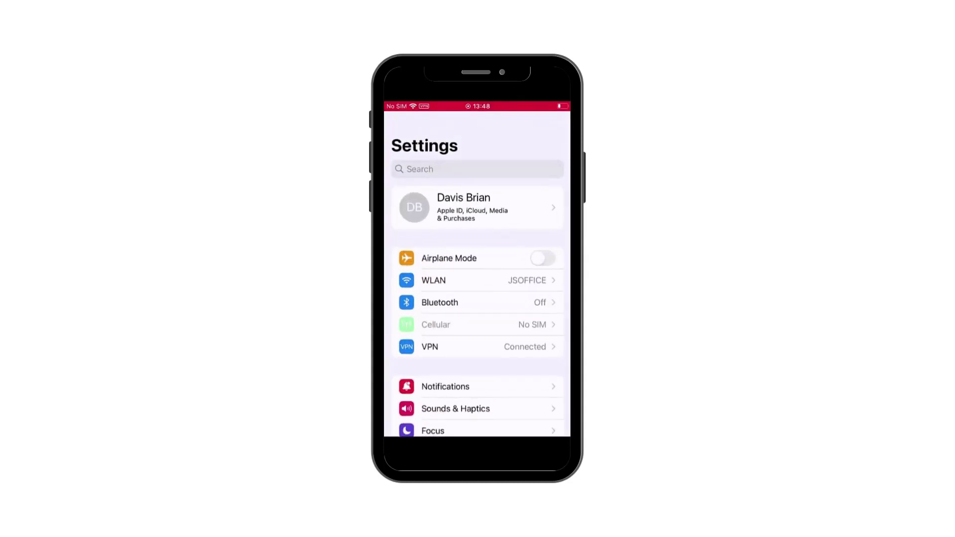
Step: Erase all content and settings via General > Transfer or Reset iPhone, continuing past the summary
scroll("down", 3)
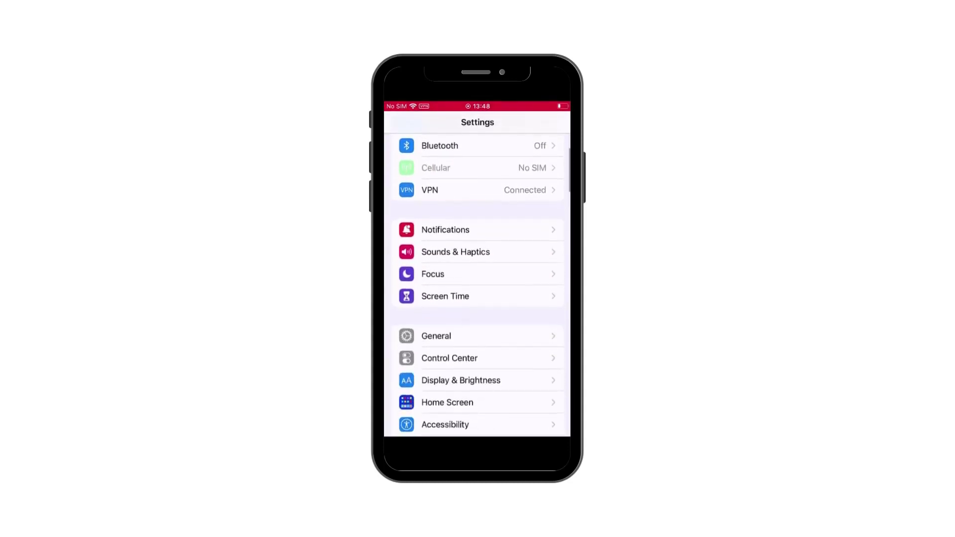
left_click(435, 336)
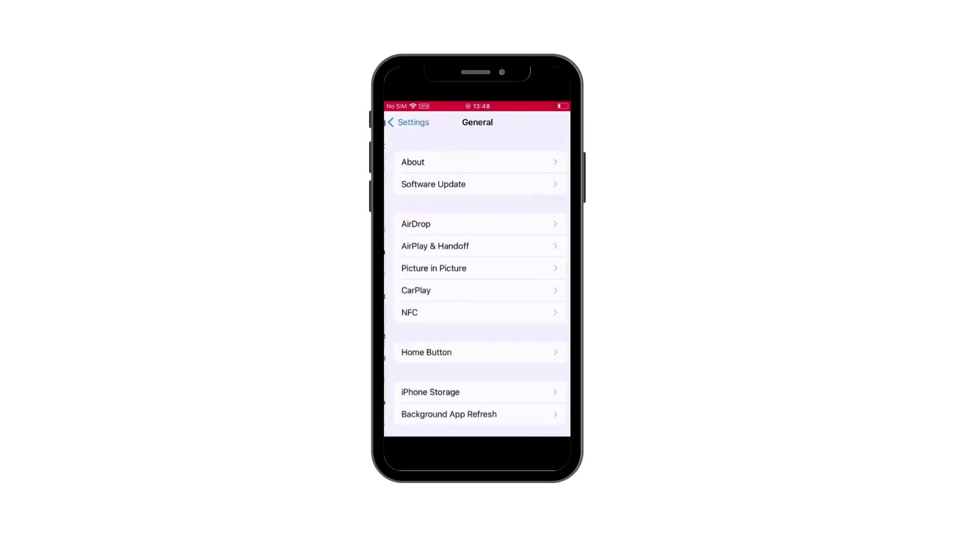
scroll("down", 3)
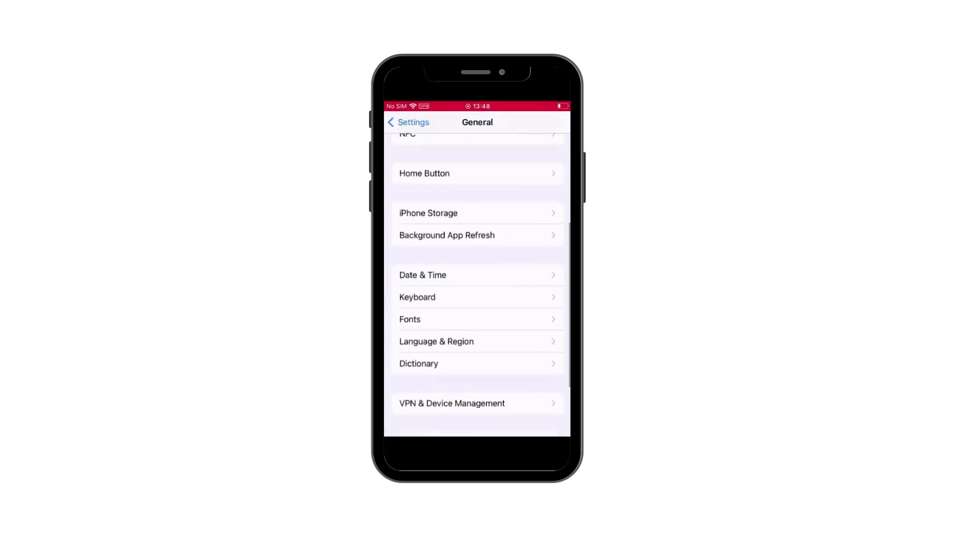
scroll("down", 3)
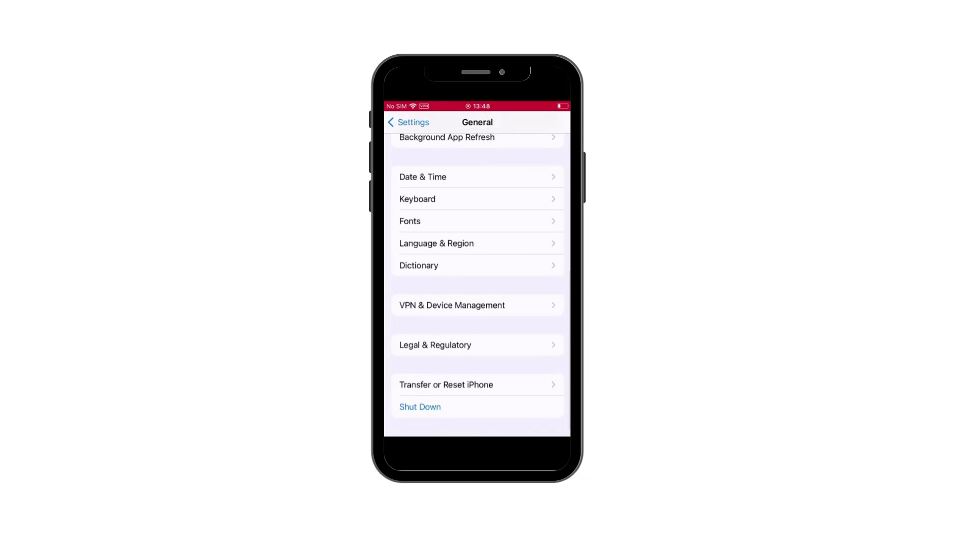
left_click(446, 385)
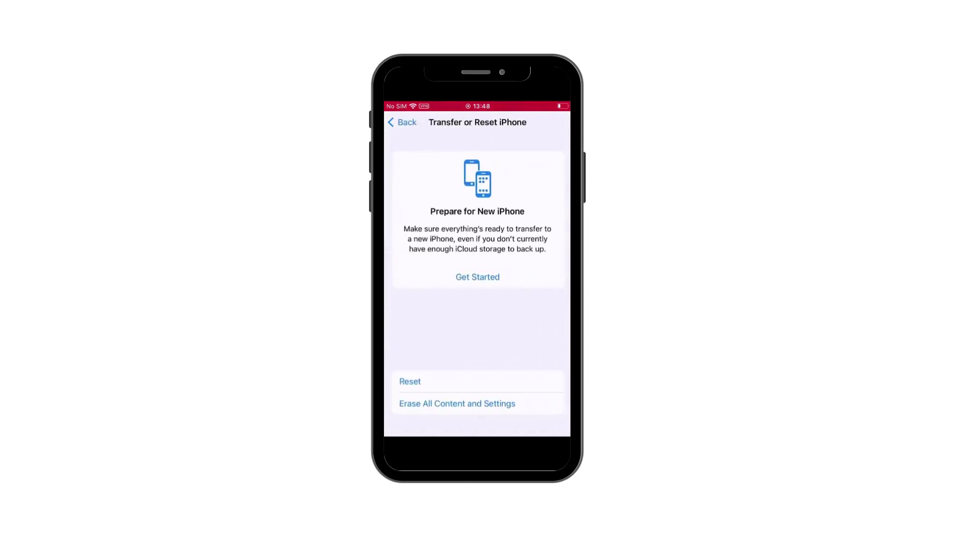
left_click(456, 404)
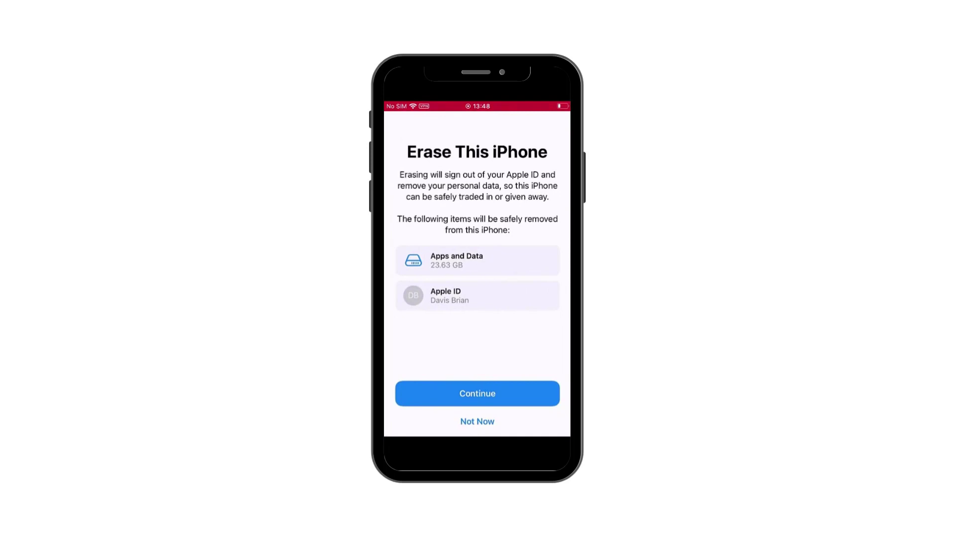
left_click(478, 394)
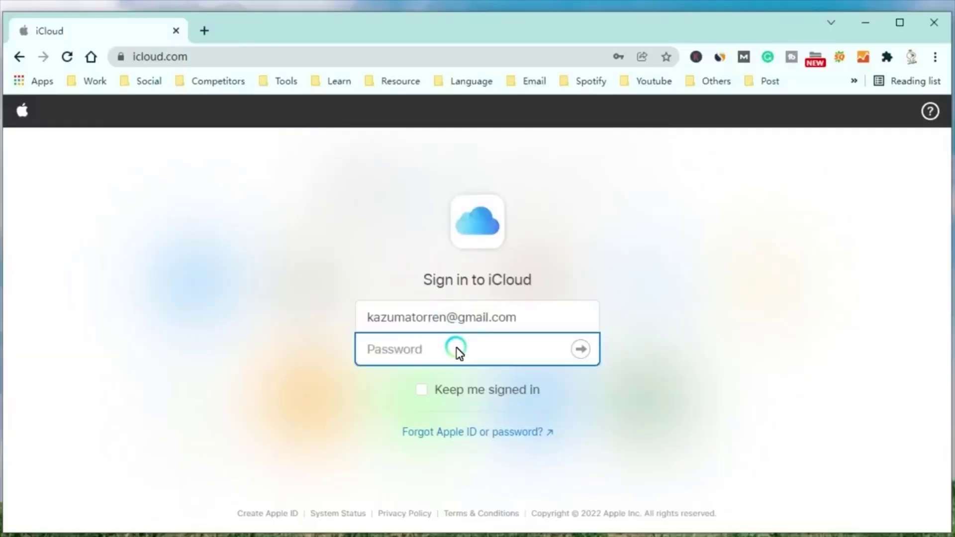
Step: Sign in to iCloud with the password and select the iPhone in Find My iPhone's device list
type("•••••")
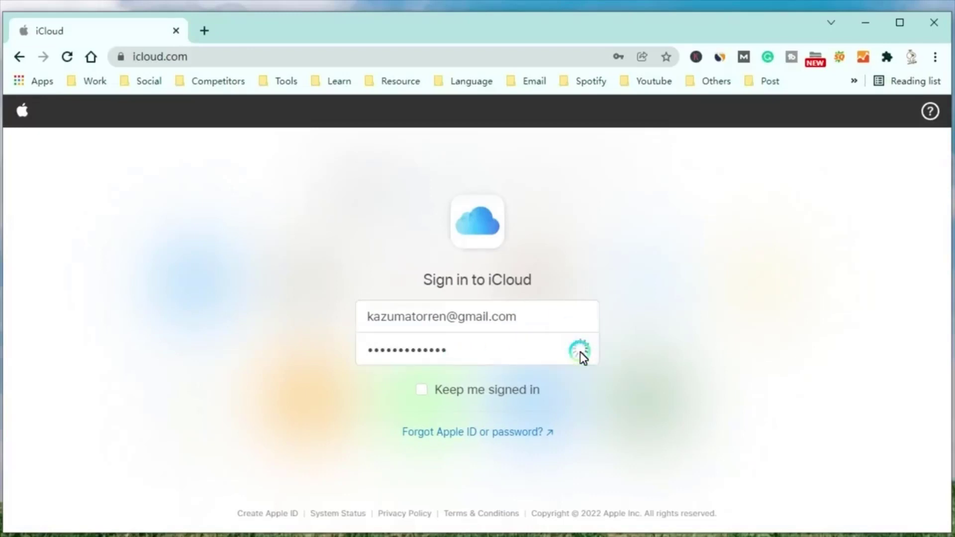
left_click(579, 349)
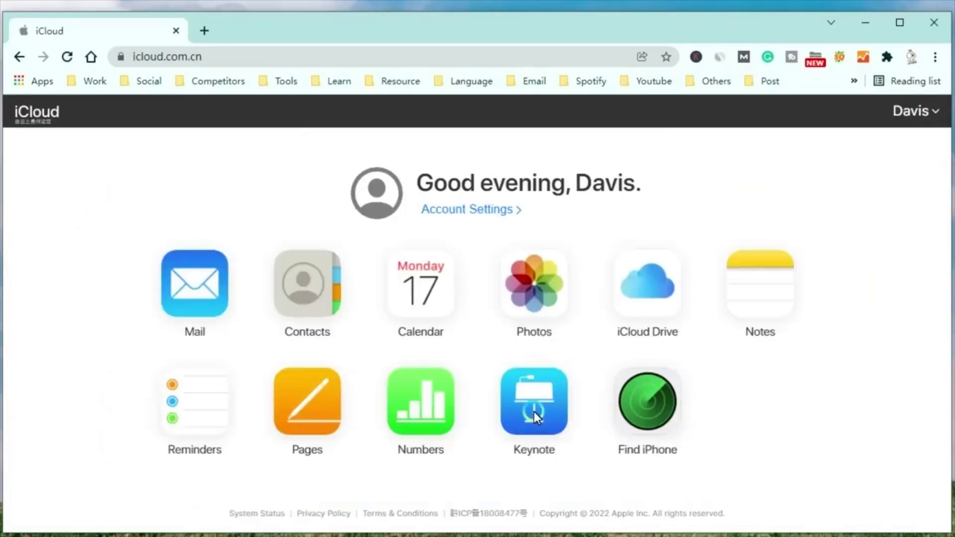
left_click(648, 404)
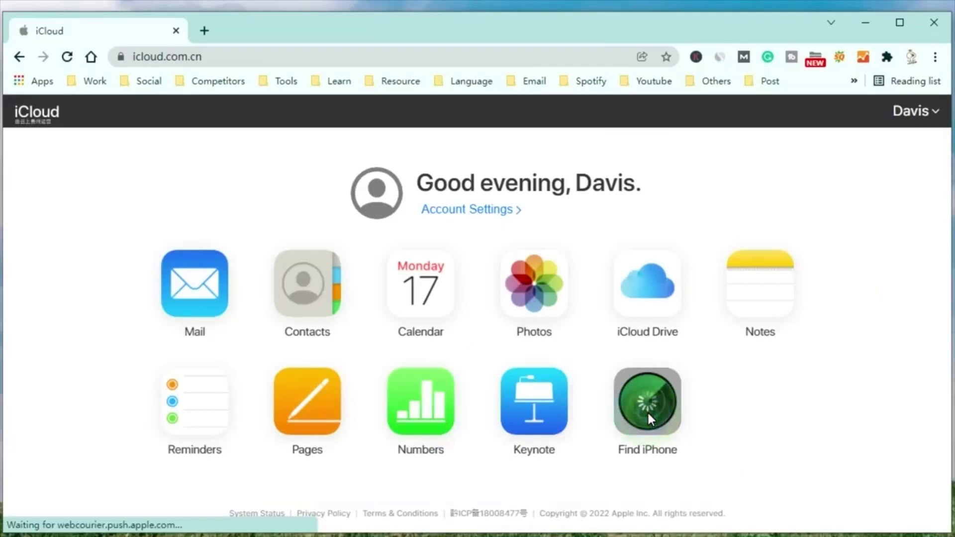
left_click(646, 404)
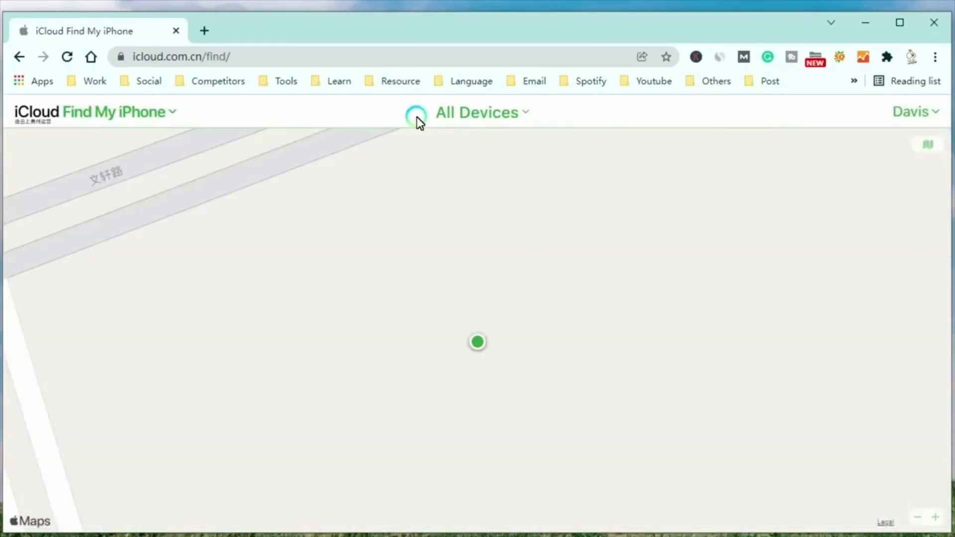
left_click(482, 112)
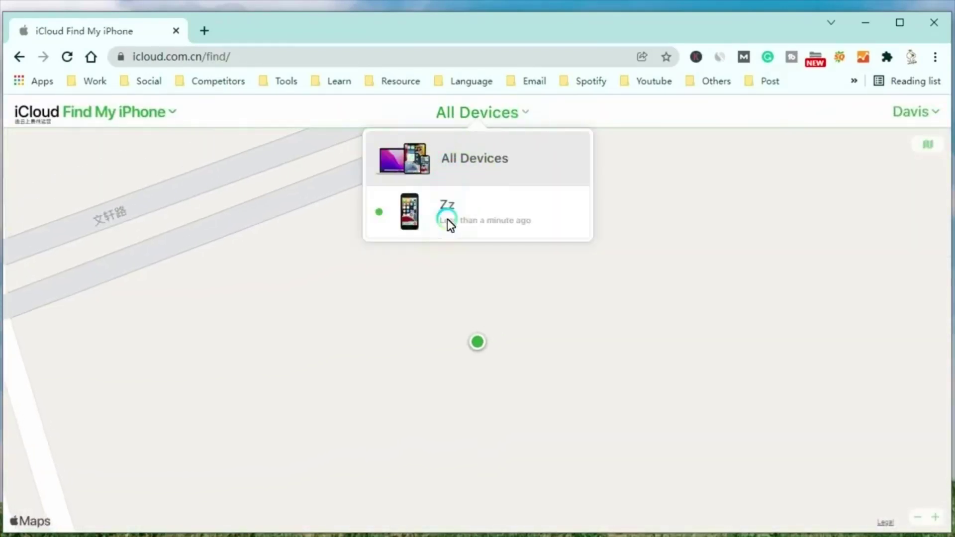
left_click(453, 213)
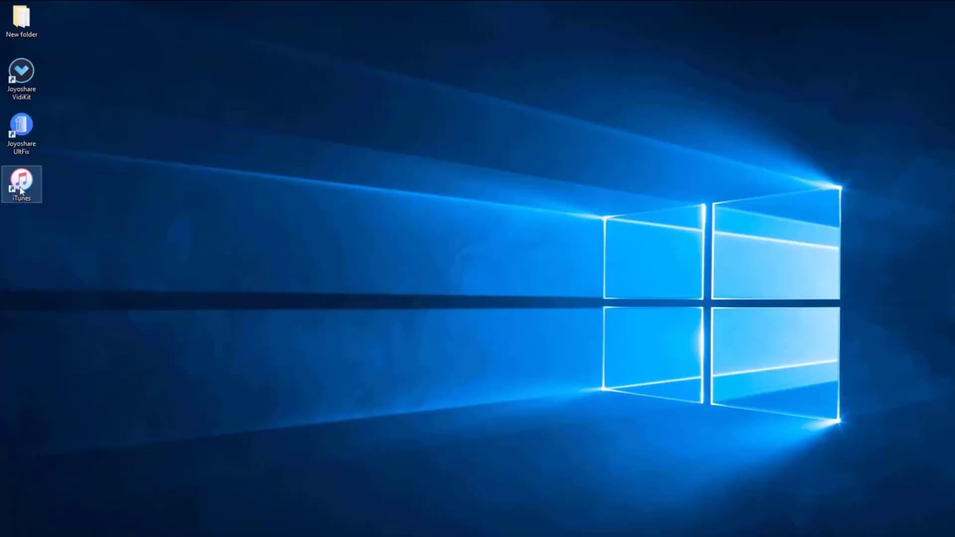
Step: Launch iTunes from its desktop shortcut
double_click(20, 179)
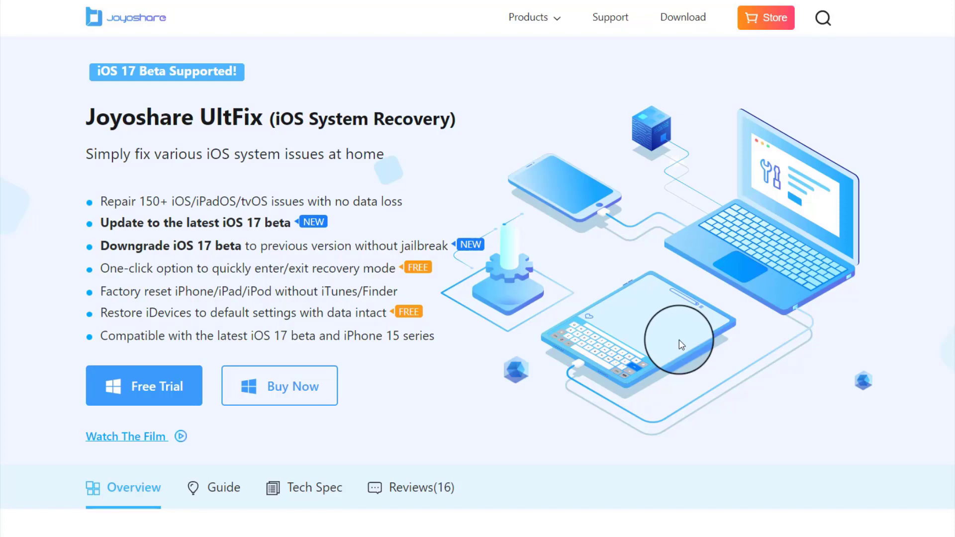
Step: Scroll through the UltFix product page's iOS repair and reset feature list
scroll("down", 3)
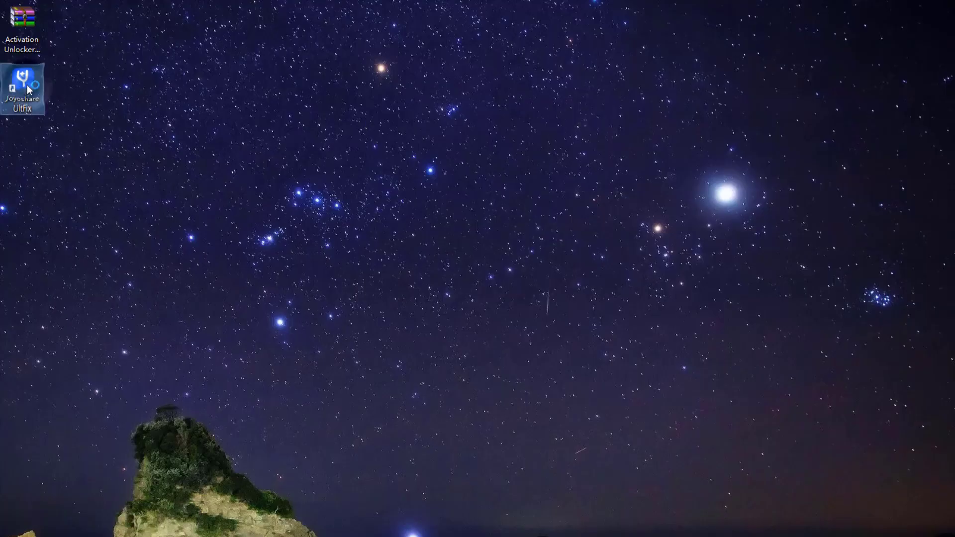
Step: Launch Joyoshare UltFix and choose Reset Device for the connected iPhone 6s
double_click(24, 78)
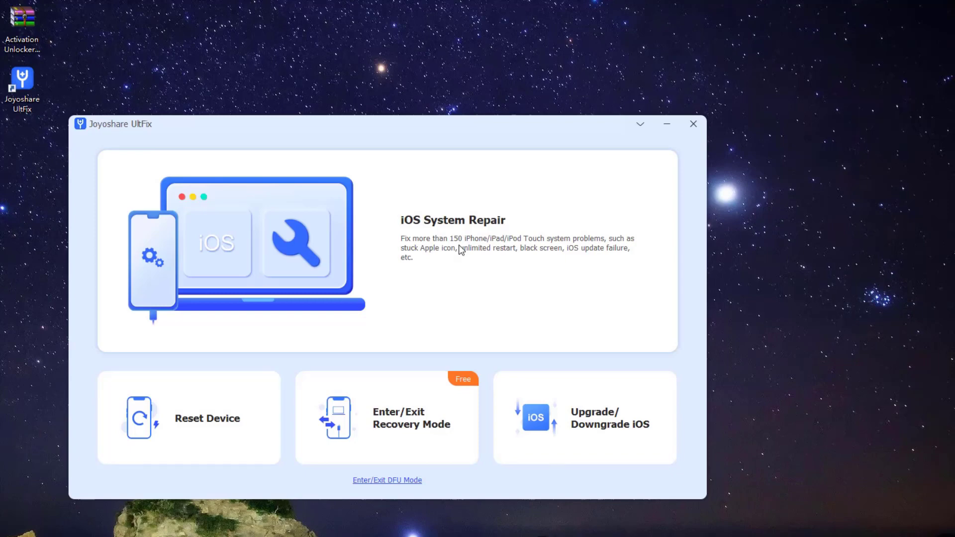
mouse_move(222, 398)
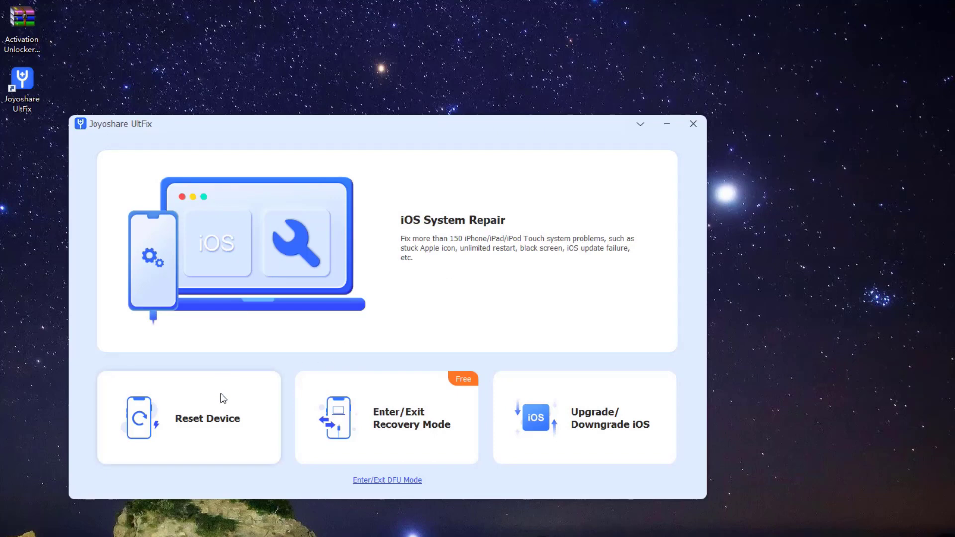
left_click(189, 426)
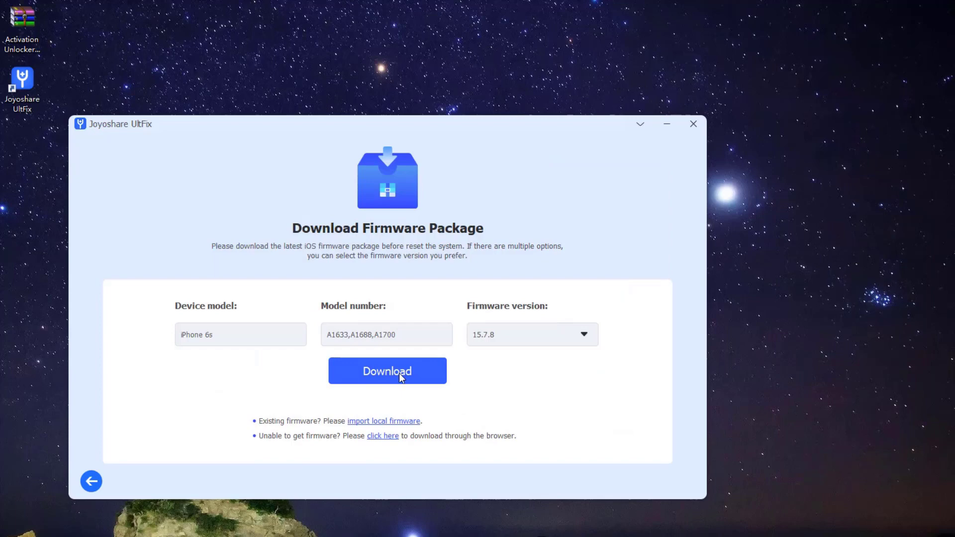
Step: Download firmware 15.7.8 and start the factory reset, reaching the erase-data confirmation
left_click(388, 370)
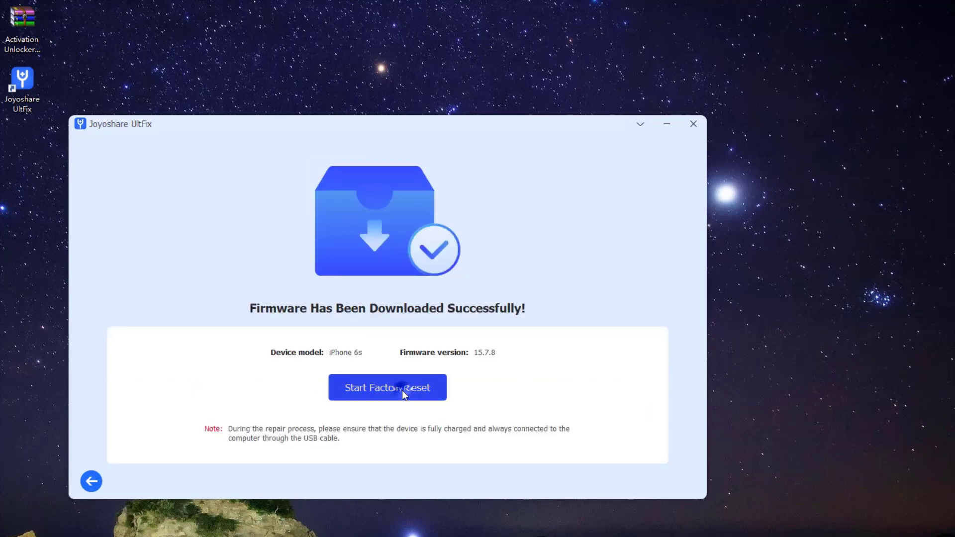
left_click(388, 387)
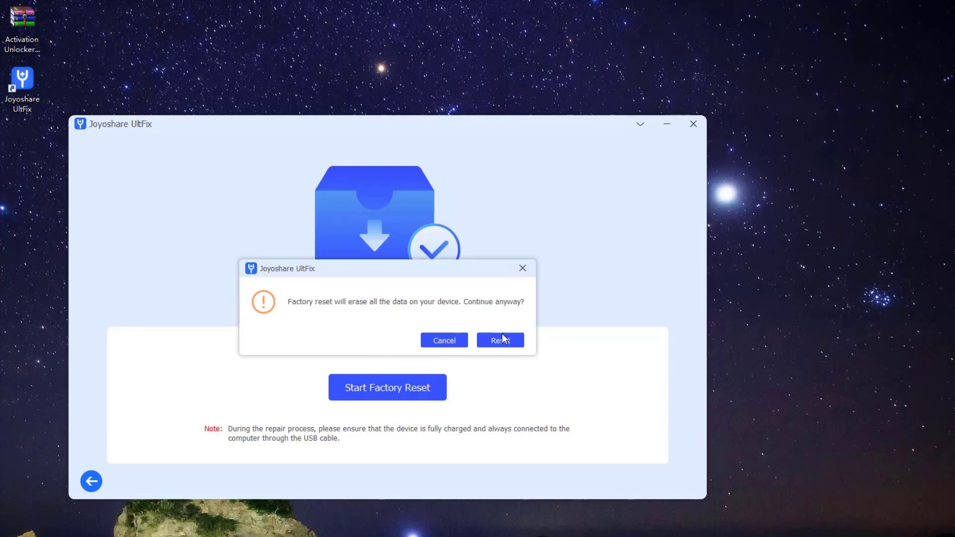